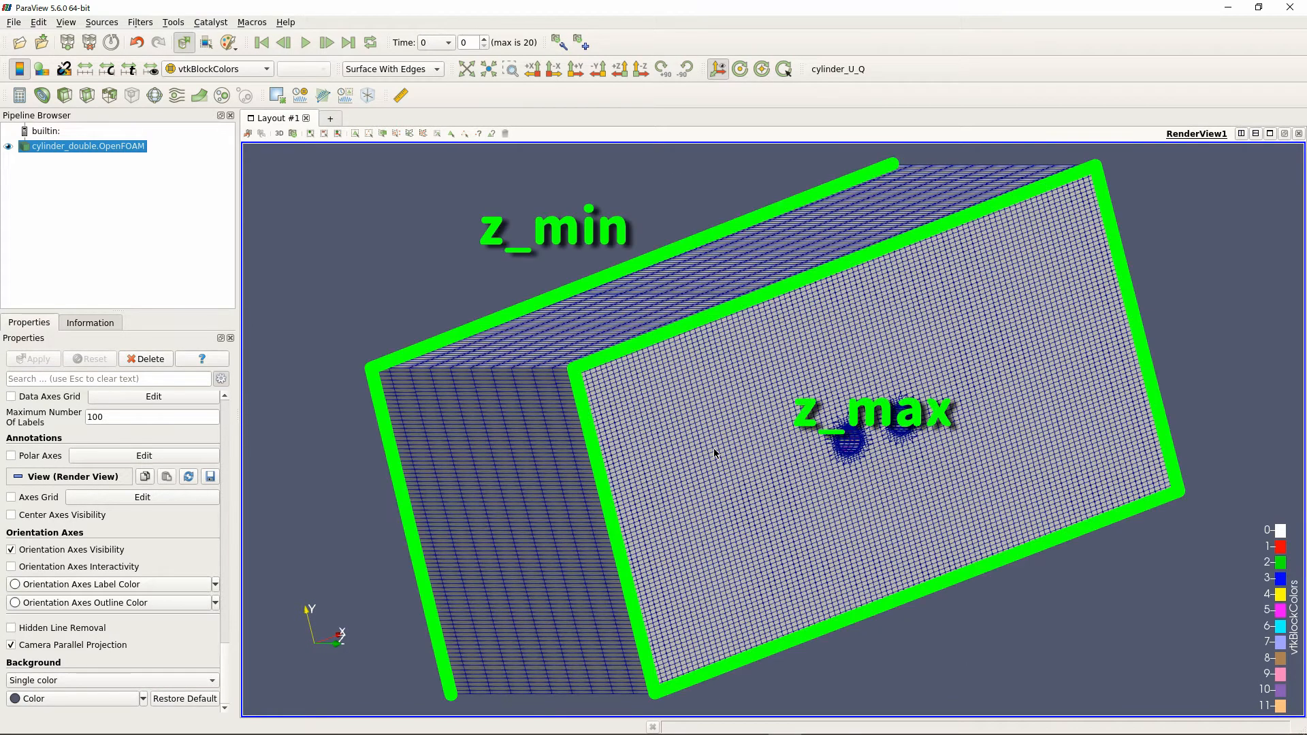
pyautogui.moveTo(569, 427)
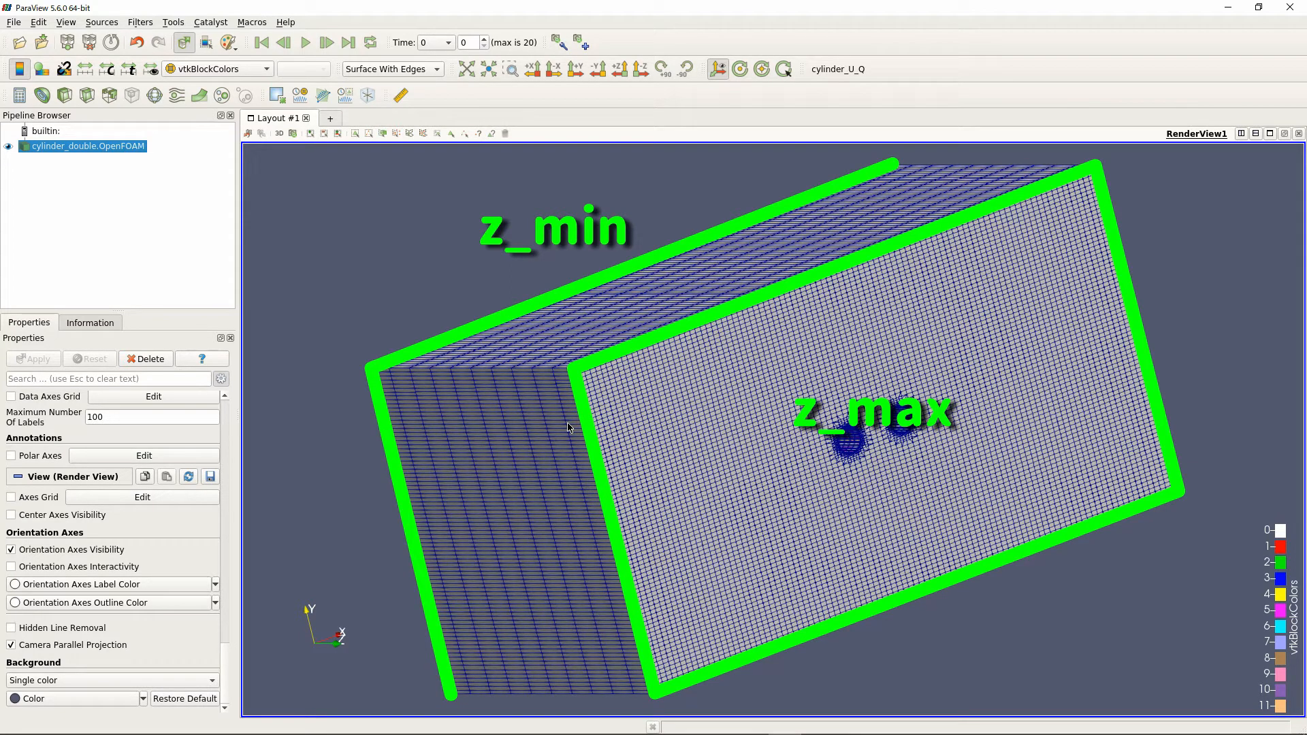
pyautogui.moveTo(597, 416)
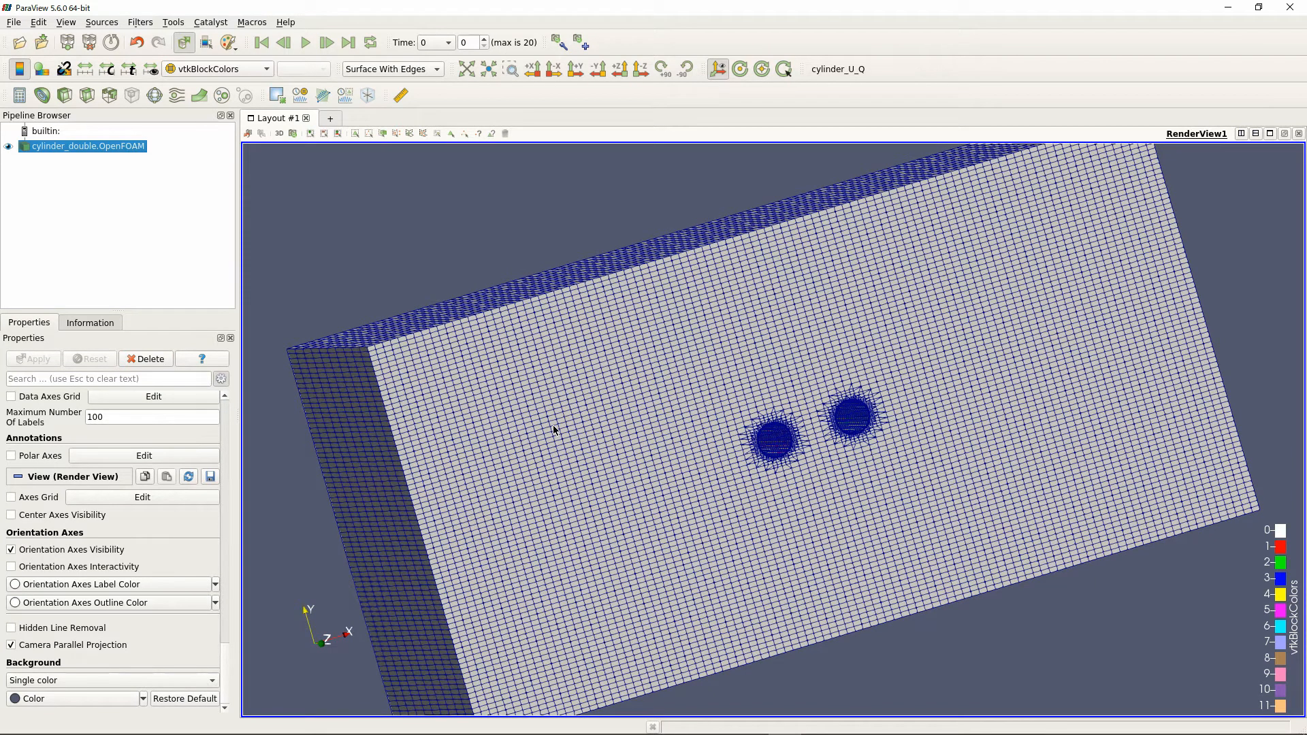
pyautogui.moveTo(567, 419)
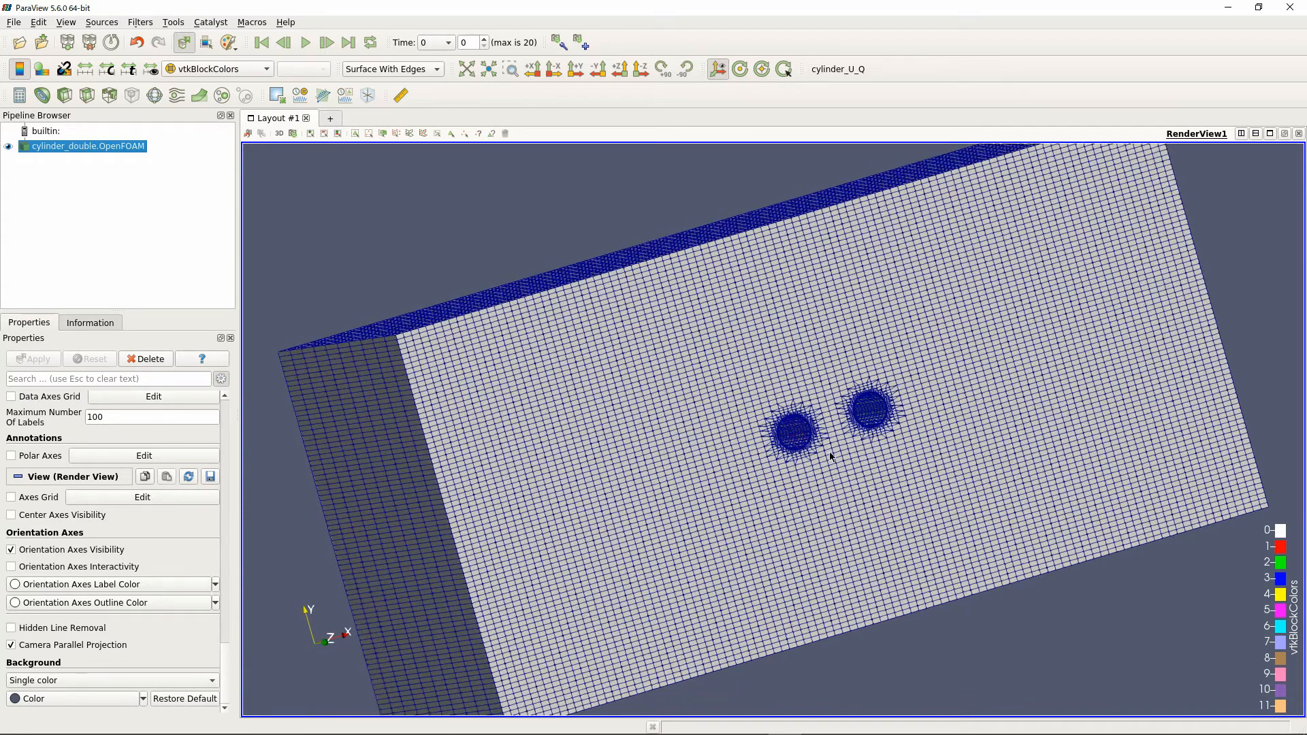
pyautogui.moveTo(964, 450)
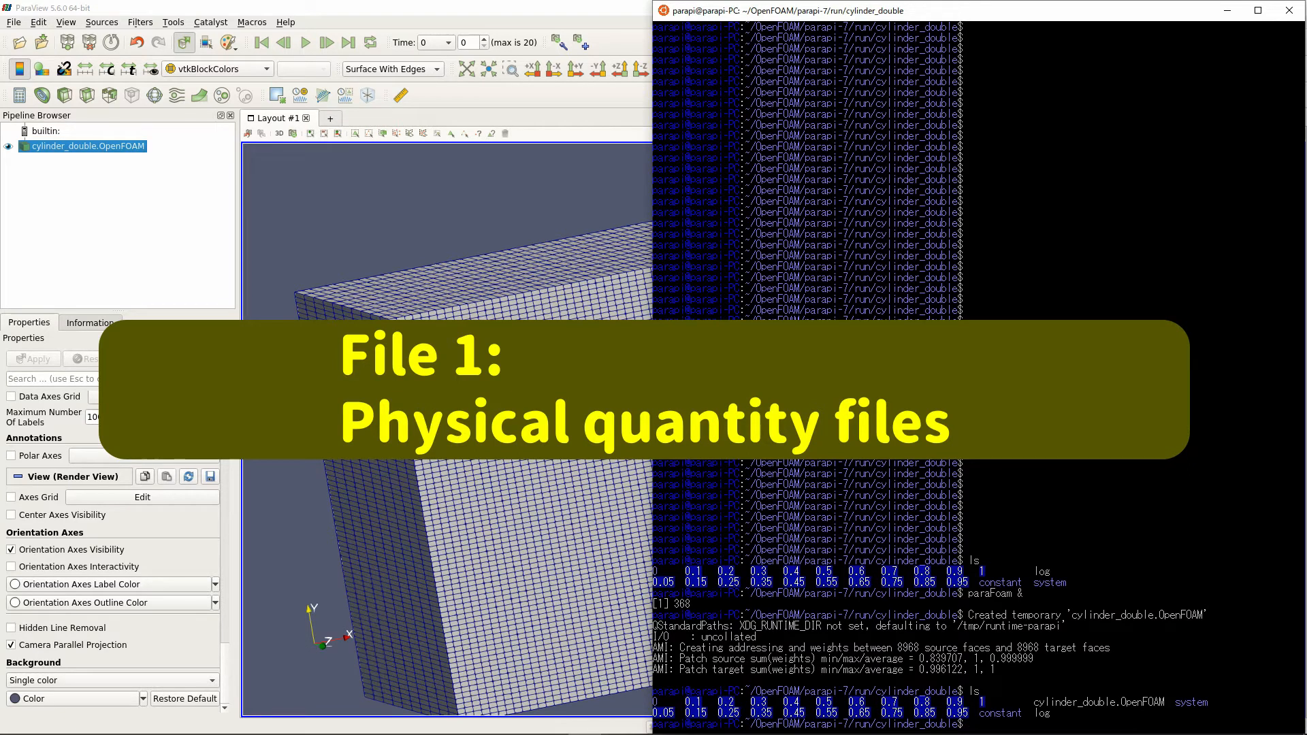
# List the 0 and constant/polyMesh folders, then return to the cylinder_double case root
pyautogui.write('cd 0')
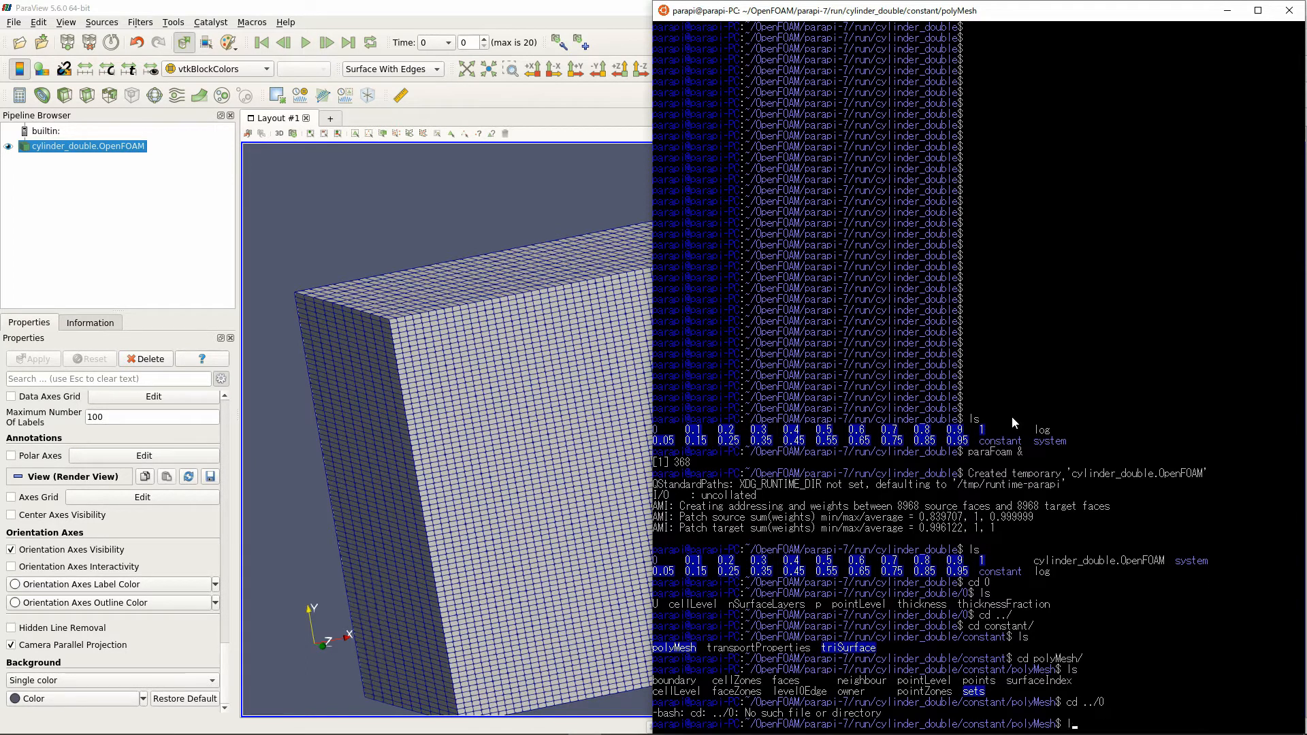
pyautogui.write('cd ../../')
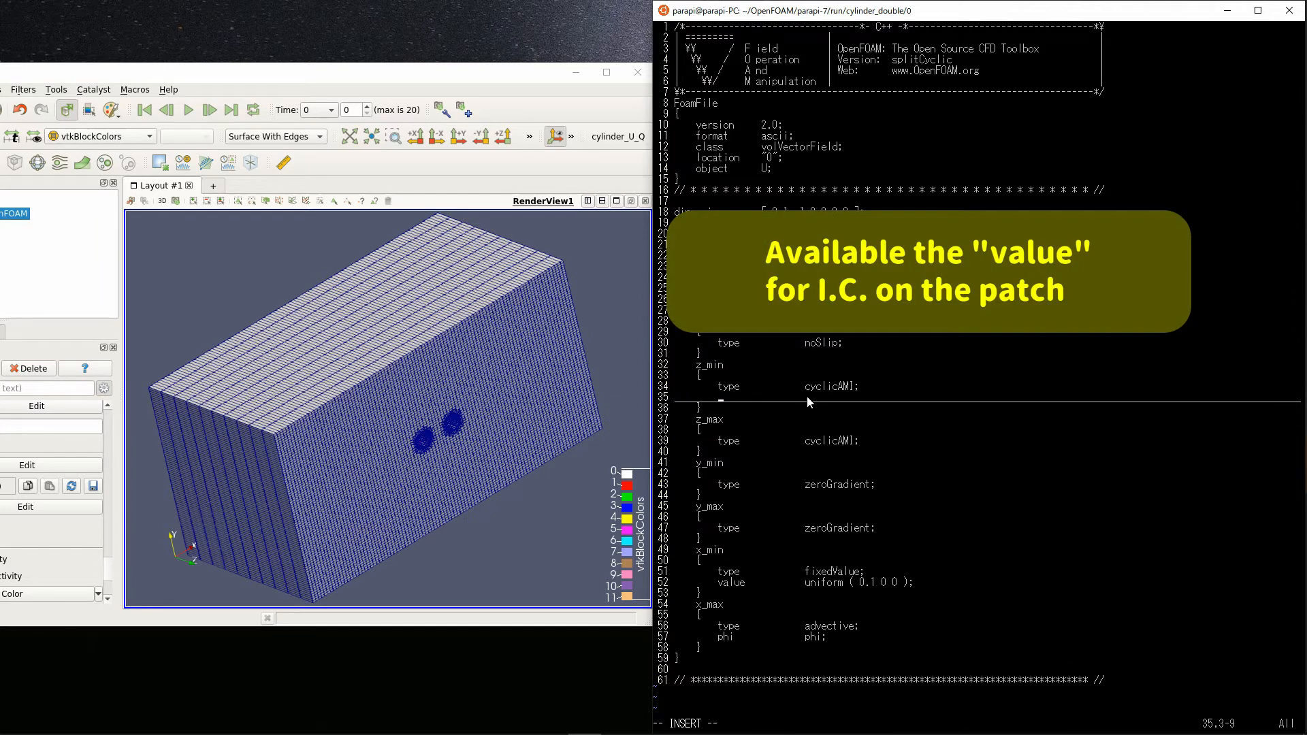
# Add the line 'value uniform (0.1 0 0);' under the z_min patch in 0/U
pyautogui.write('value')
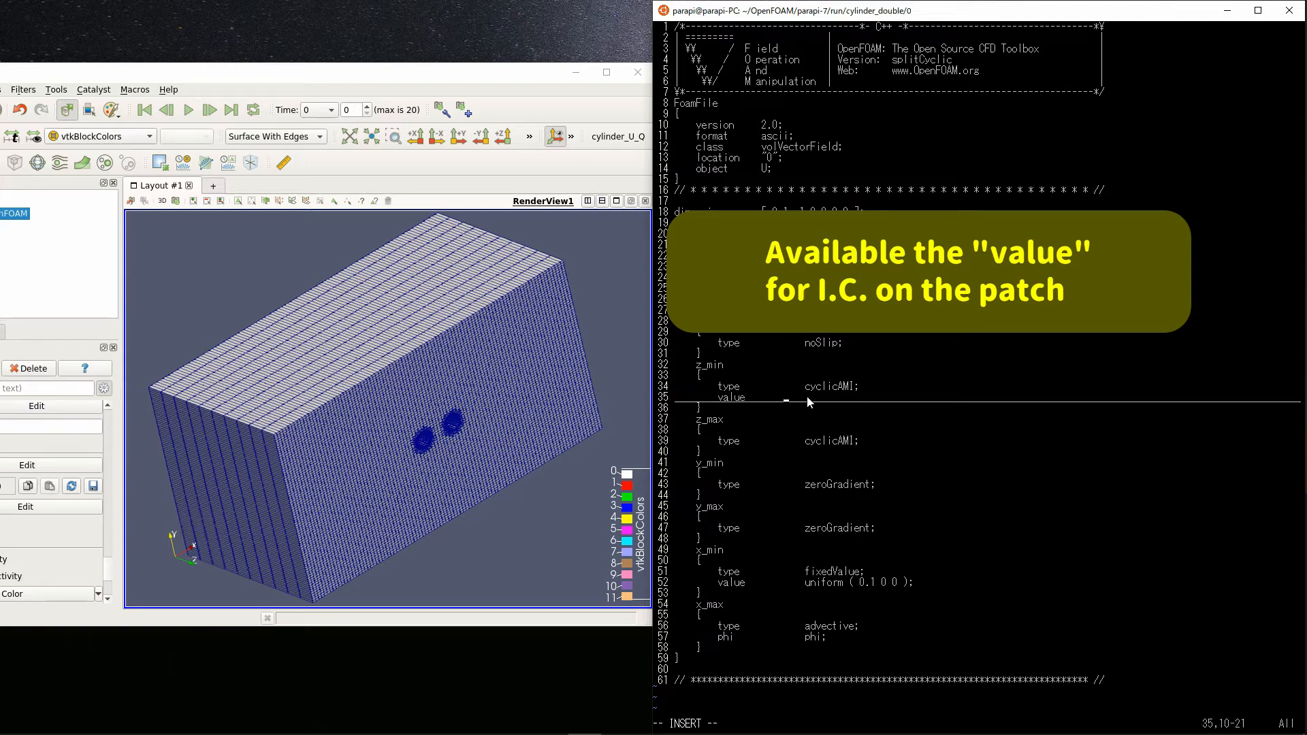
pyautogui.write('uniform (0.1 0 0')
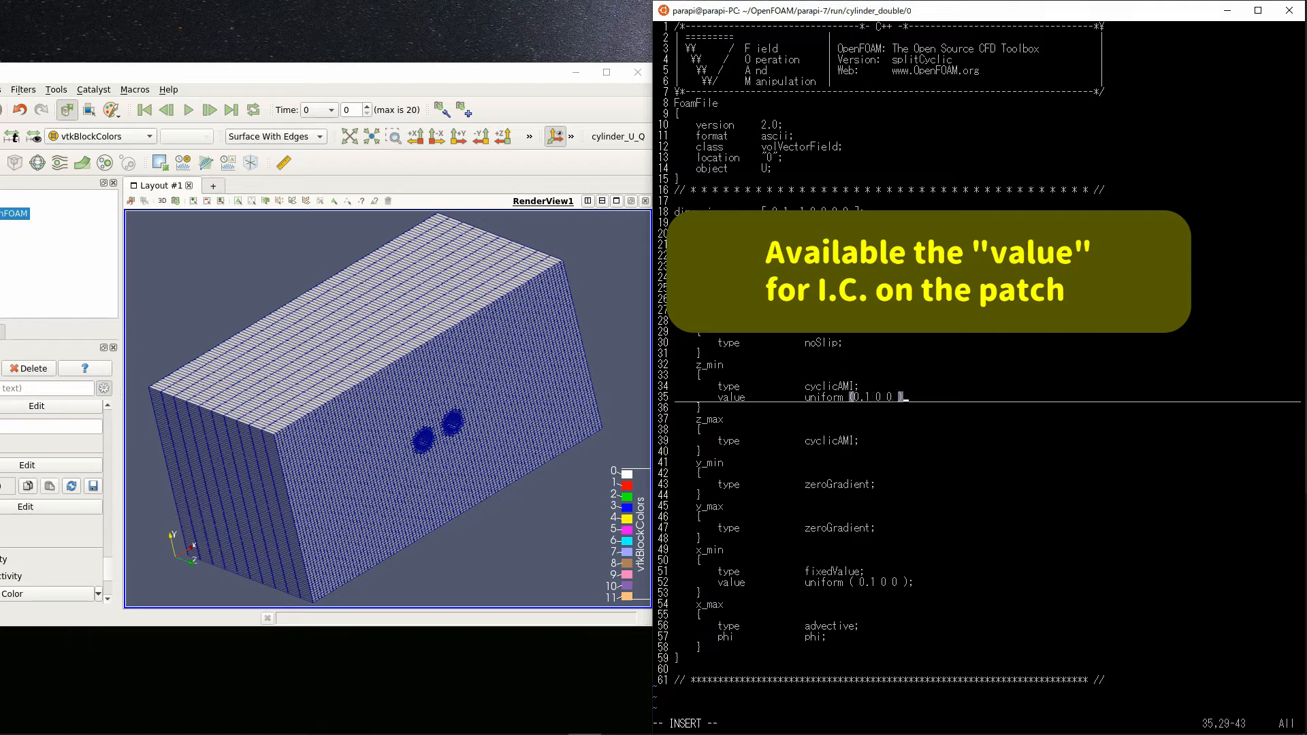
pyautogui.write(');')
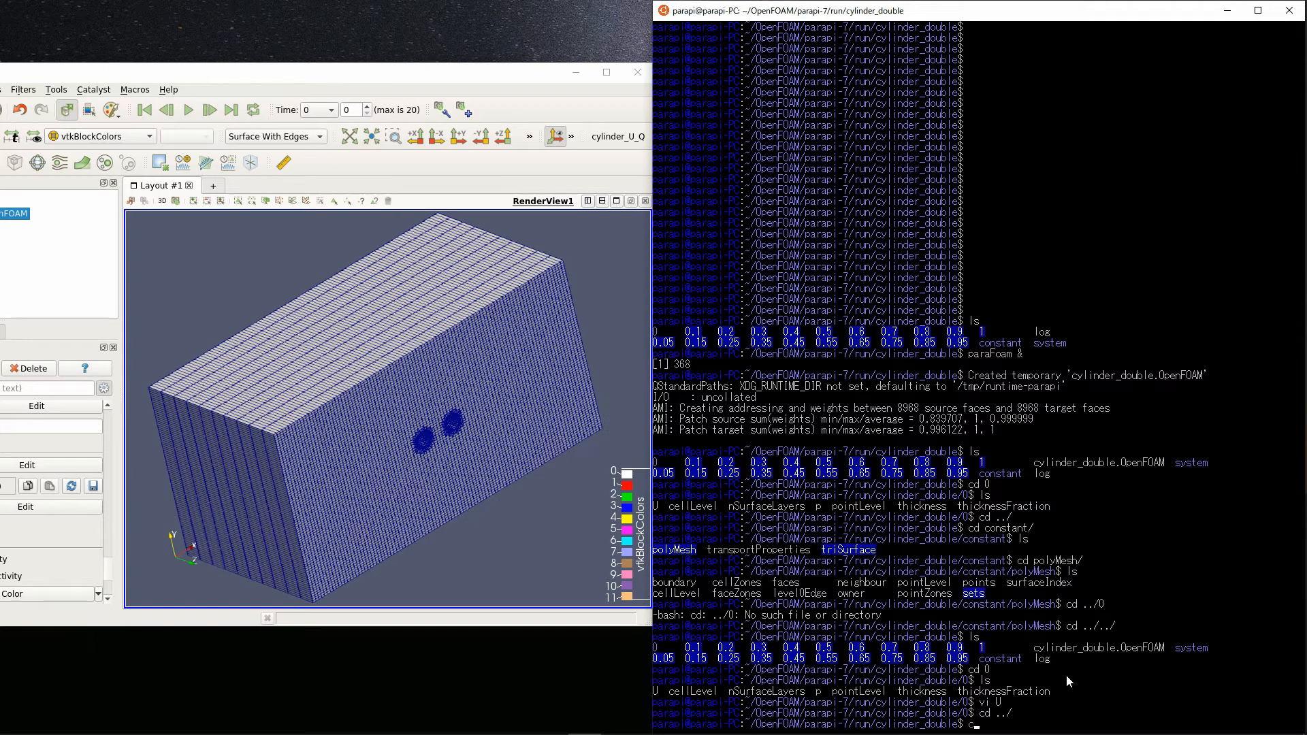
# Move into constant/polyMesh, list its files, and begin a vi command for boundary
pyautogui.write('cd constant/polyMesh/')
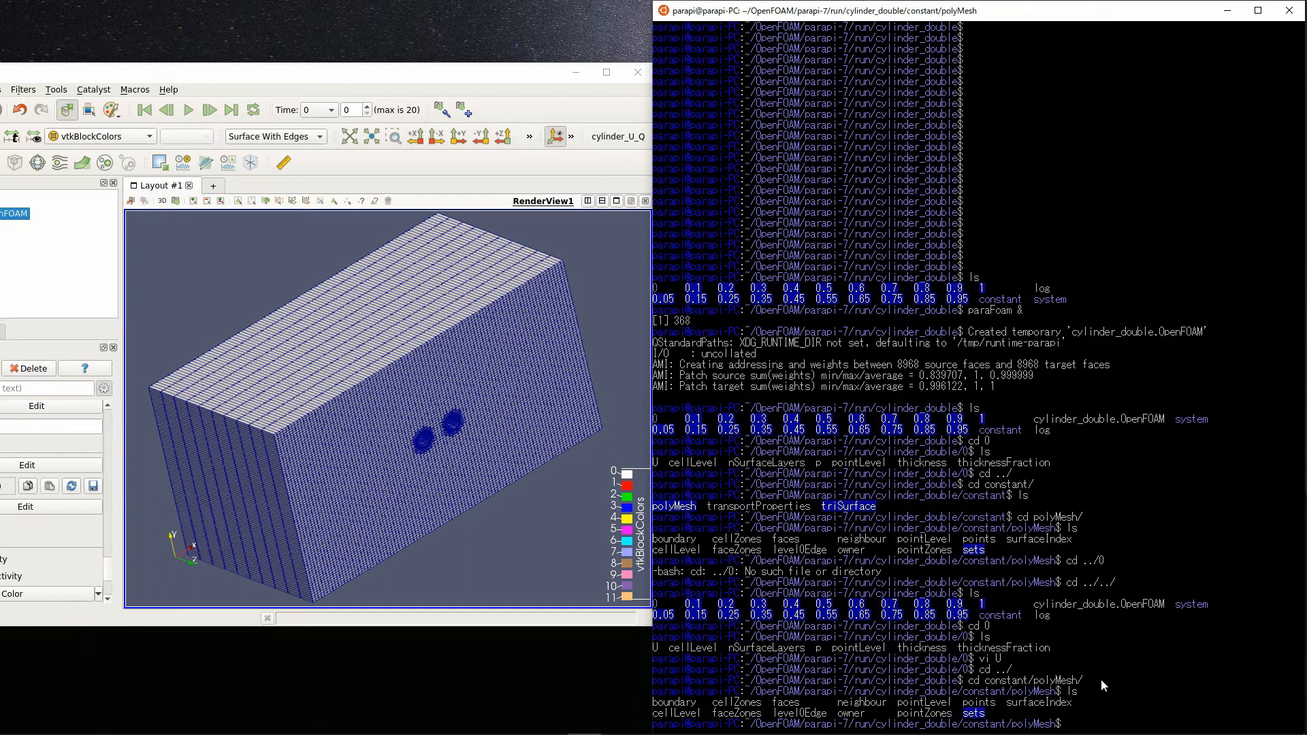
pyautogui.write('vi bou')
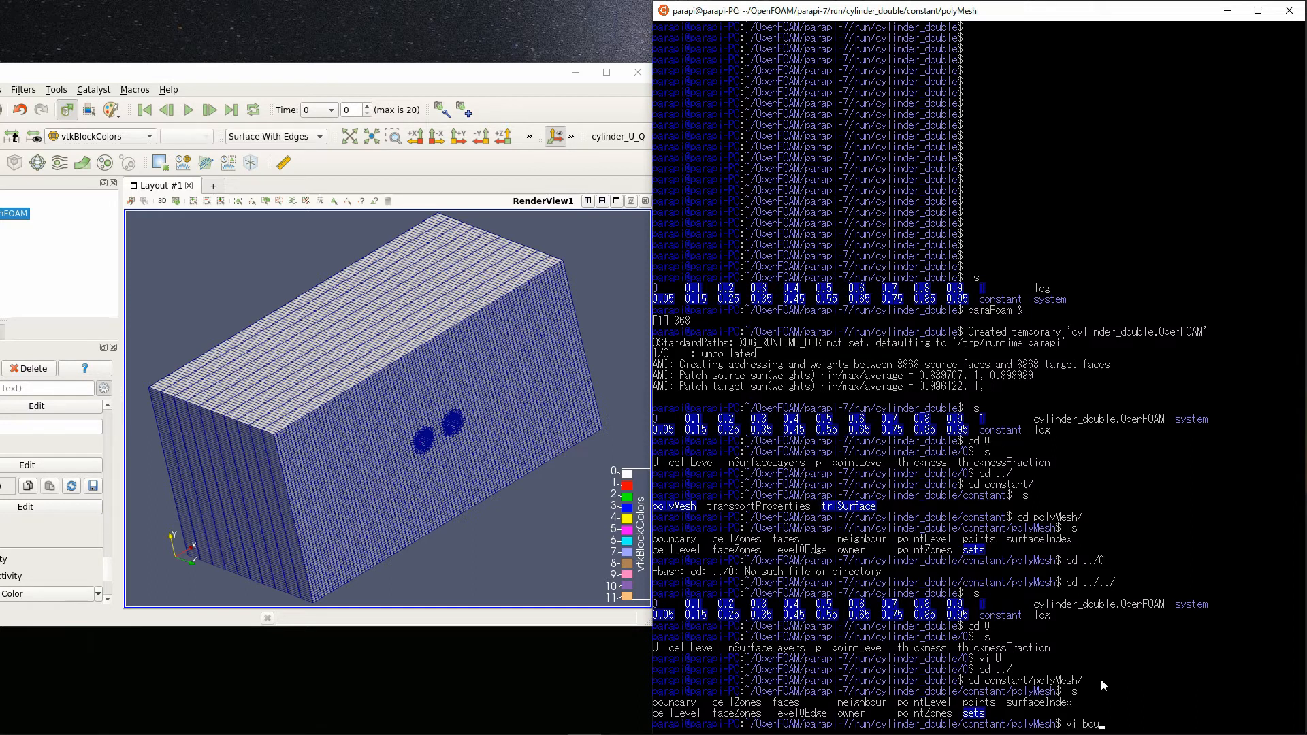
# Open constant/polyMesh/boundary in Vim and scroll to the z_min/z_max cyclicAMI entries
pyautogui.press('Return')
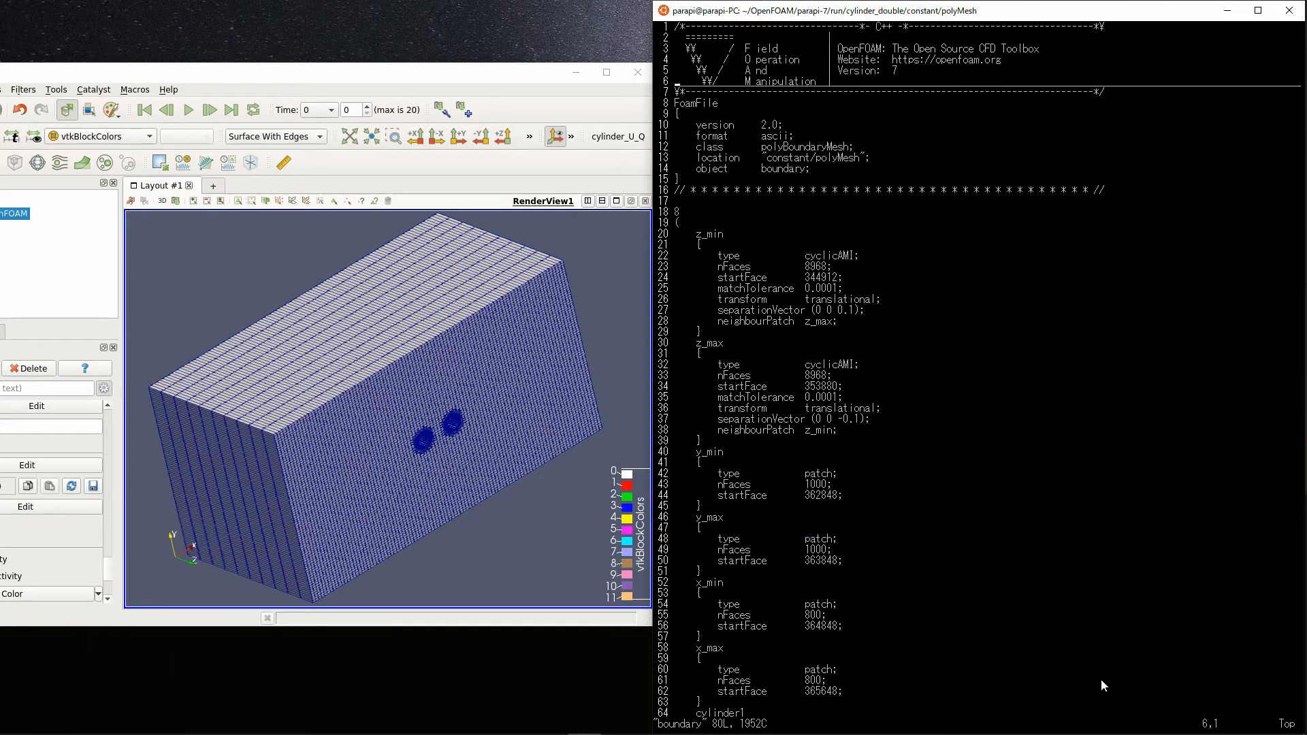
pyautogui.scroll(-3)
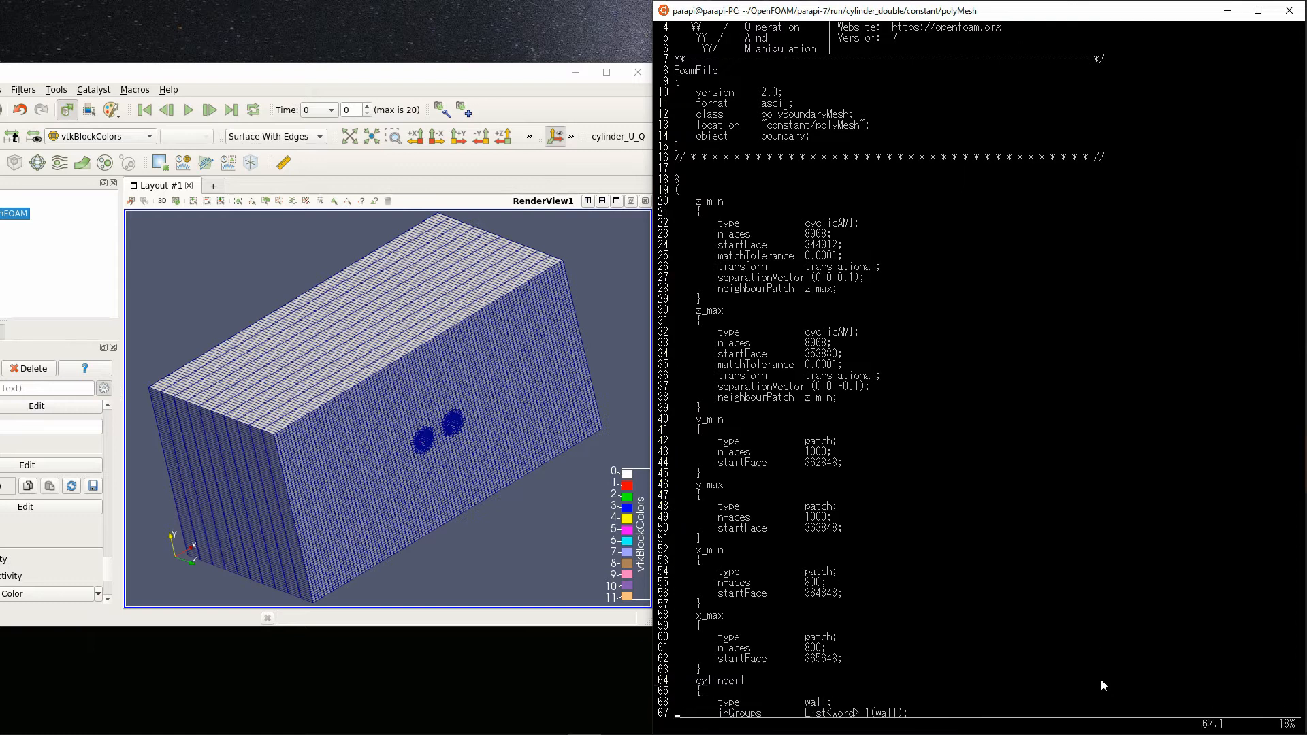
pyautogui.scroll(-3)
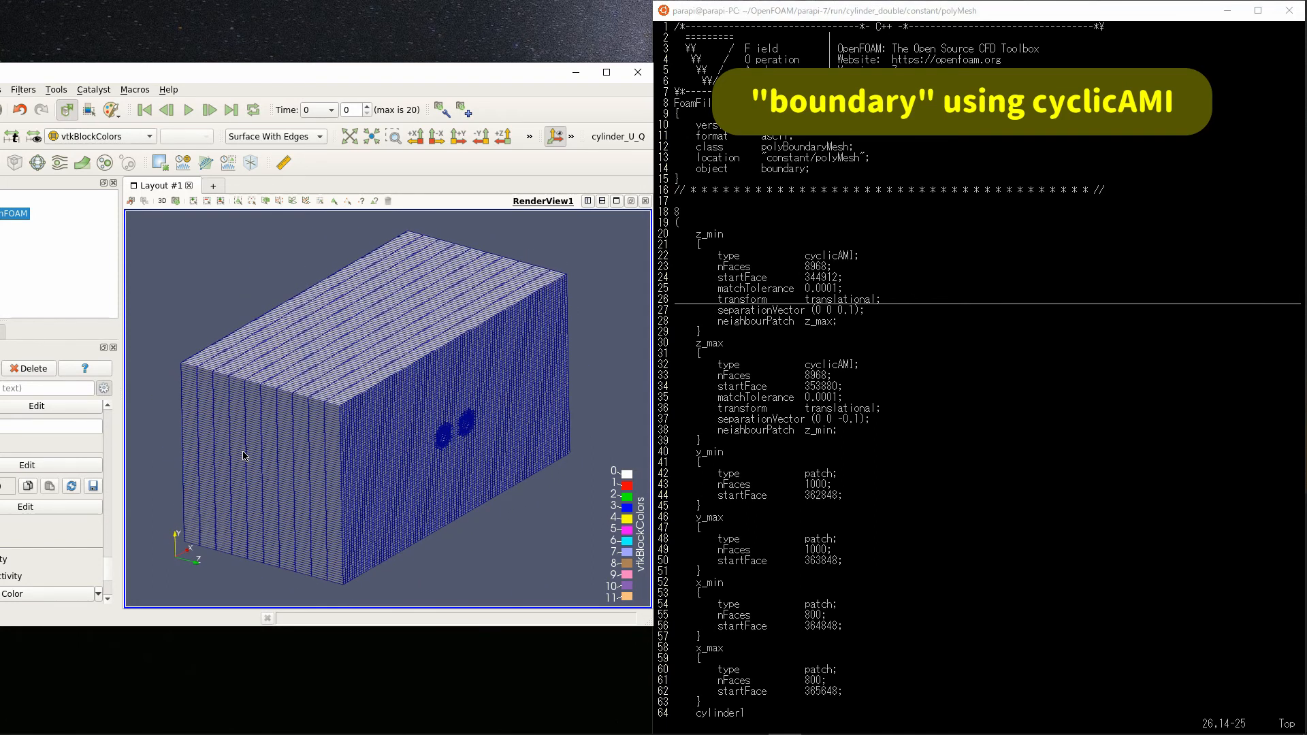
pyautogui.moveTo(913, 311)
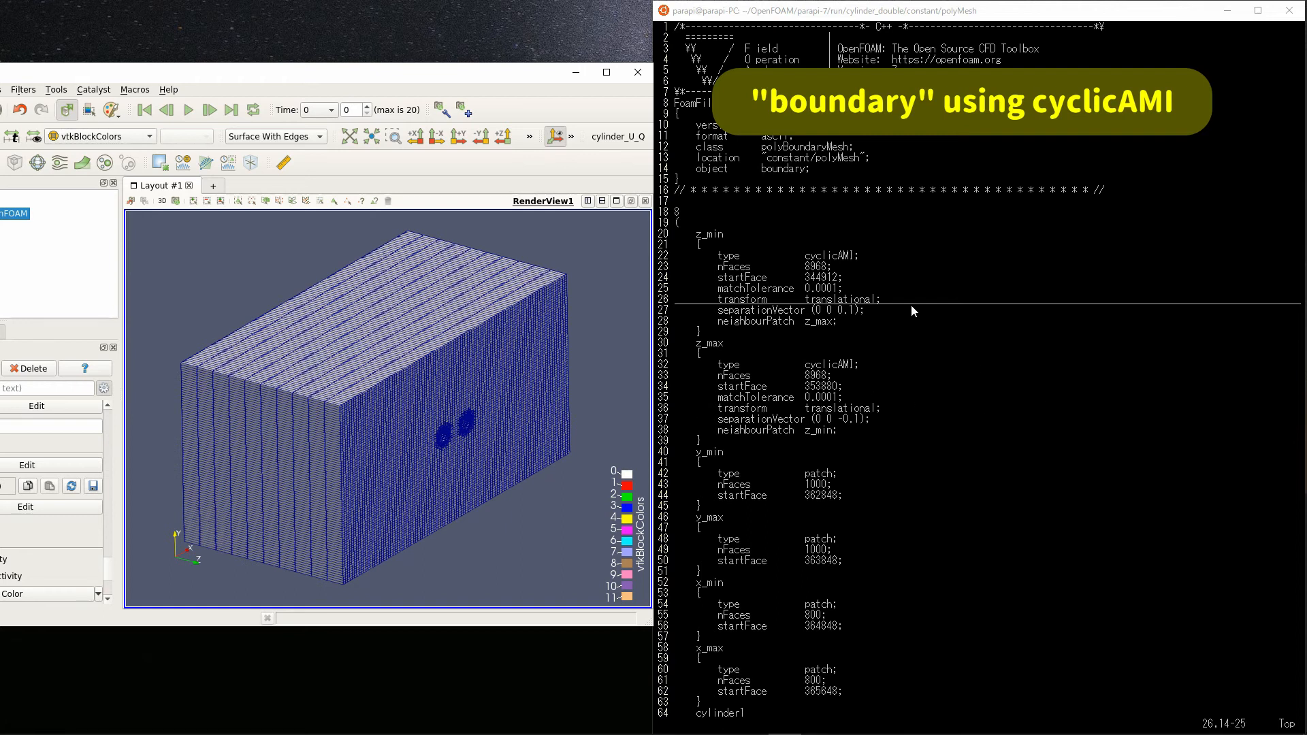
pyautogui.moveTo(910, 302)
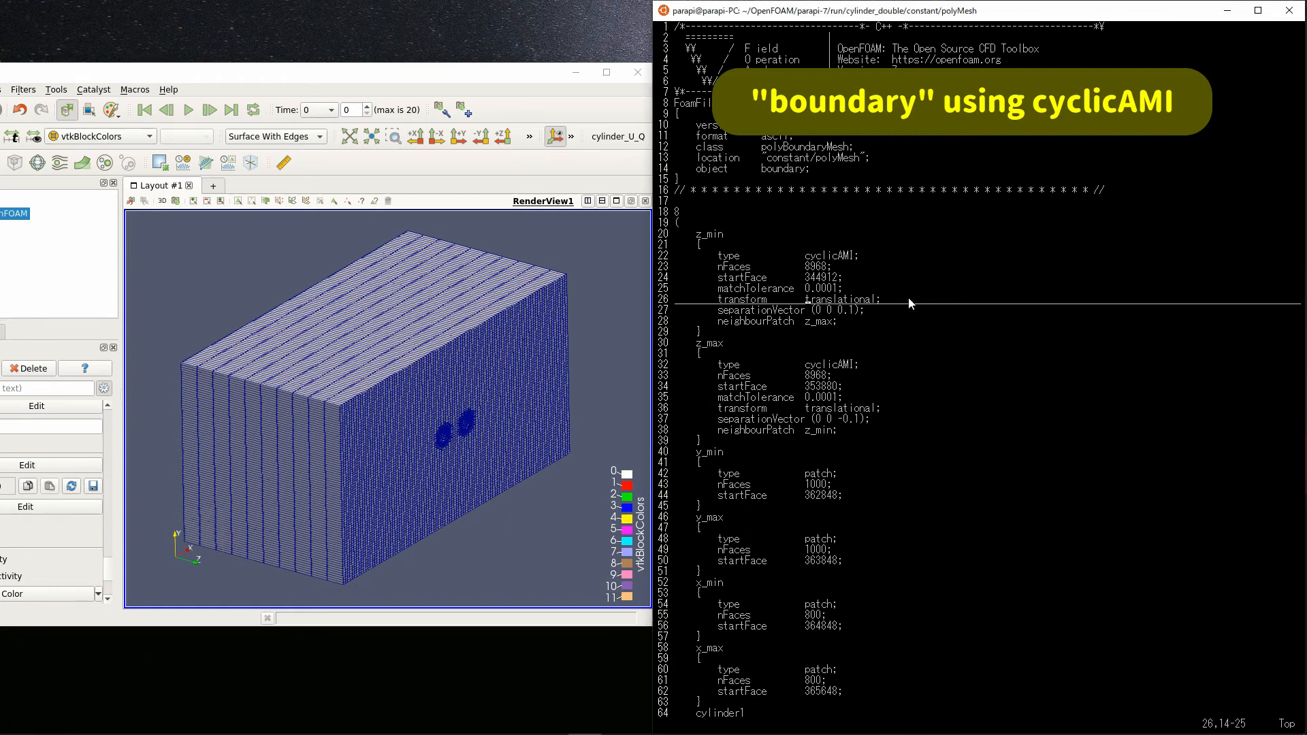